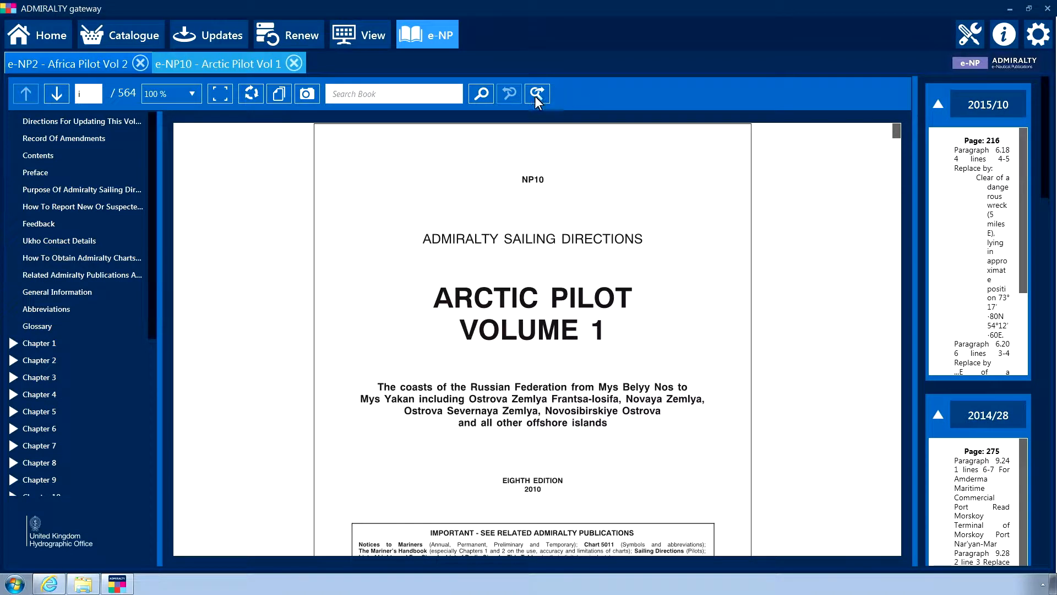
Step: Zoom the Arctic Pilot Vol 1 title page to 200% and rotate it a quarter turn and back upright
left_click(192, 94)
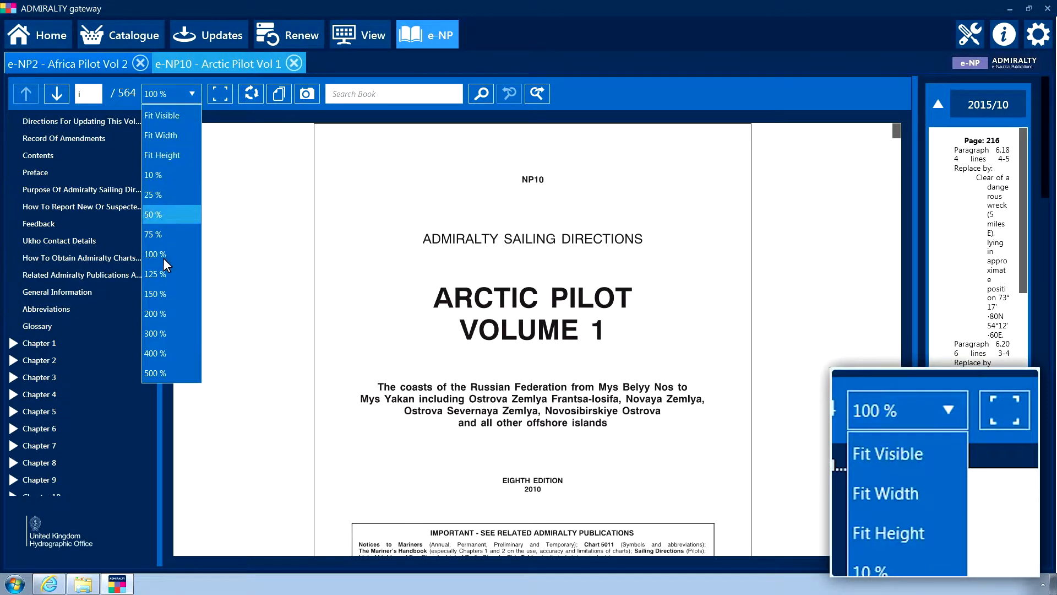
left_click(154, 312)
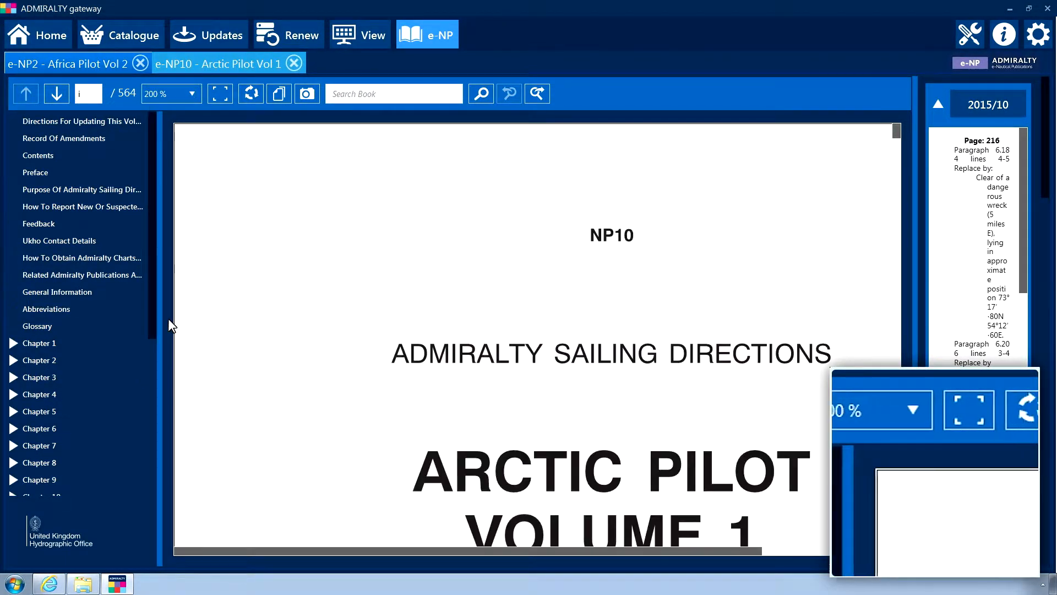
left_click(251, 93)
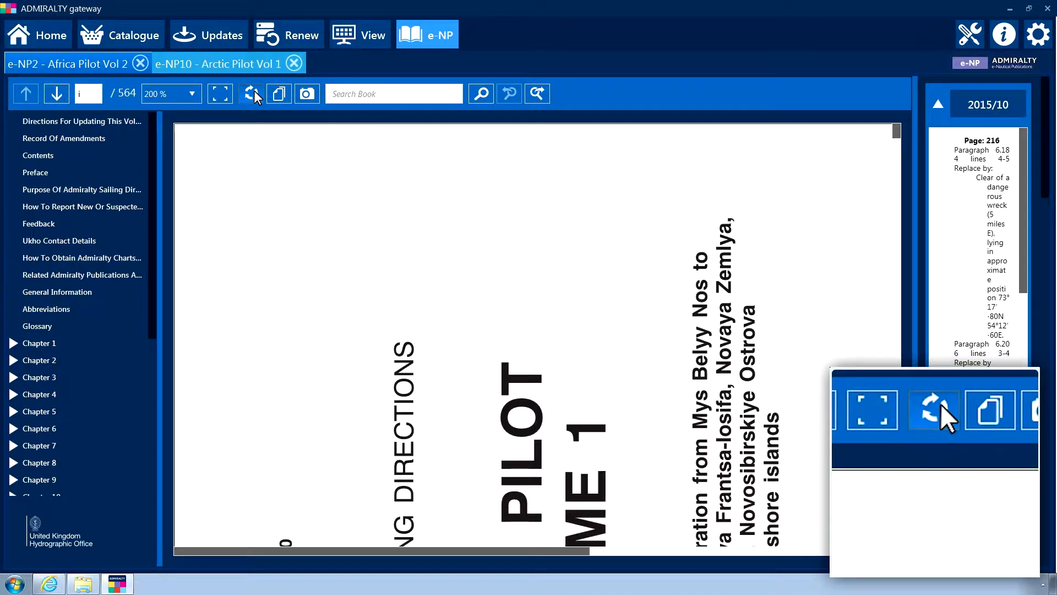
left_click(250, 94)
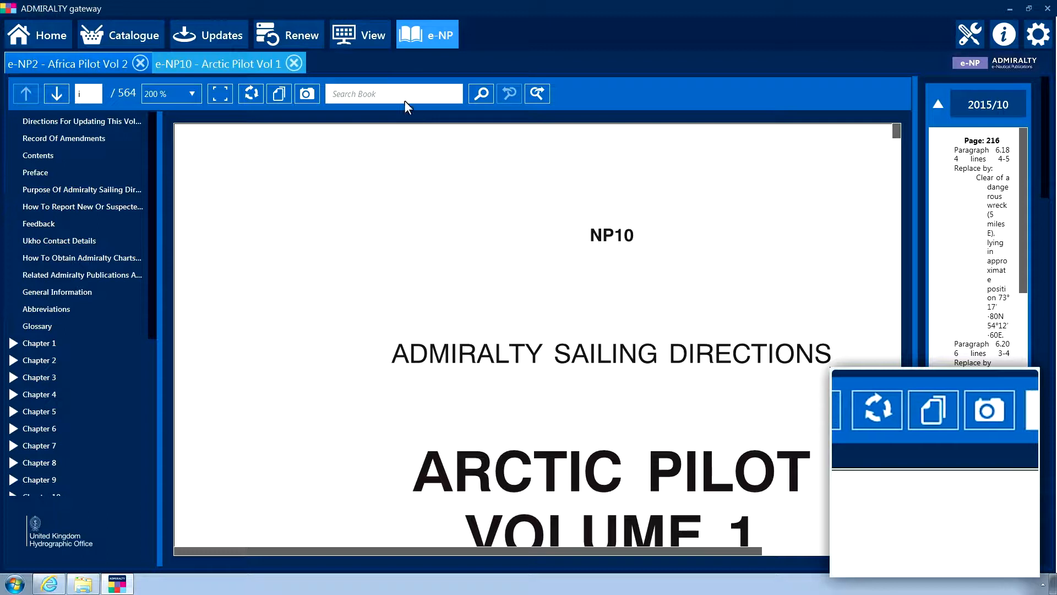
Step: Search the book for the word 'arctic', highlighting it on the title page
left_click(393, 92)
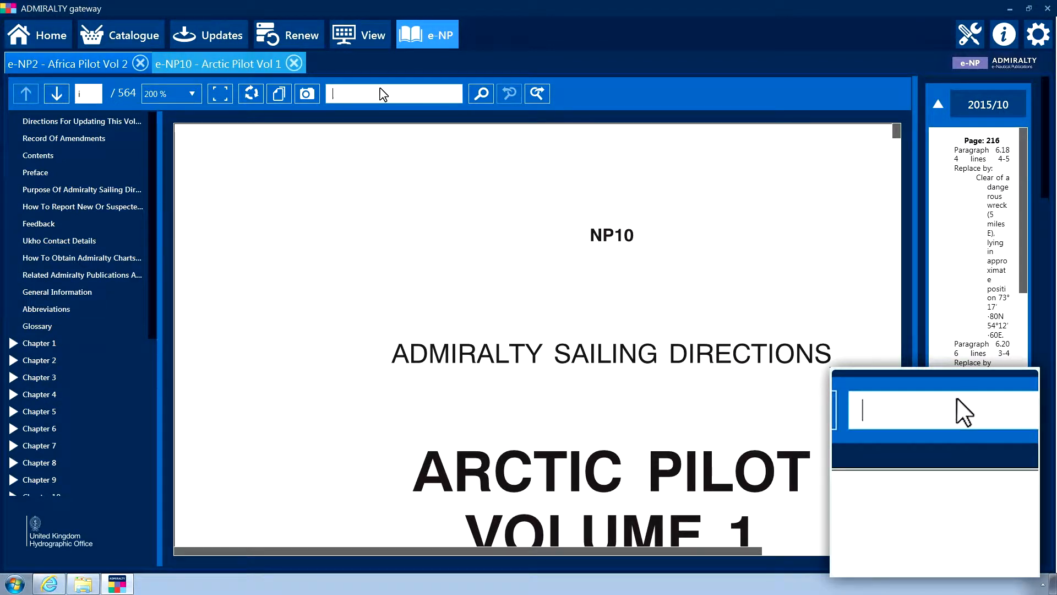
type("arctic")
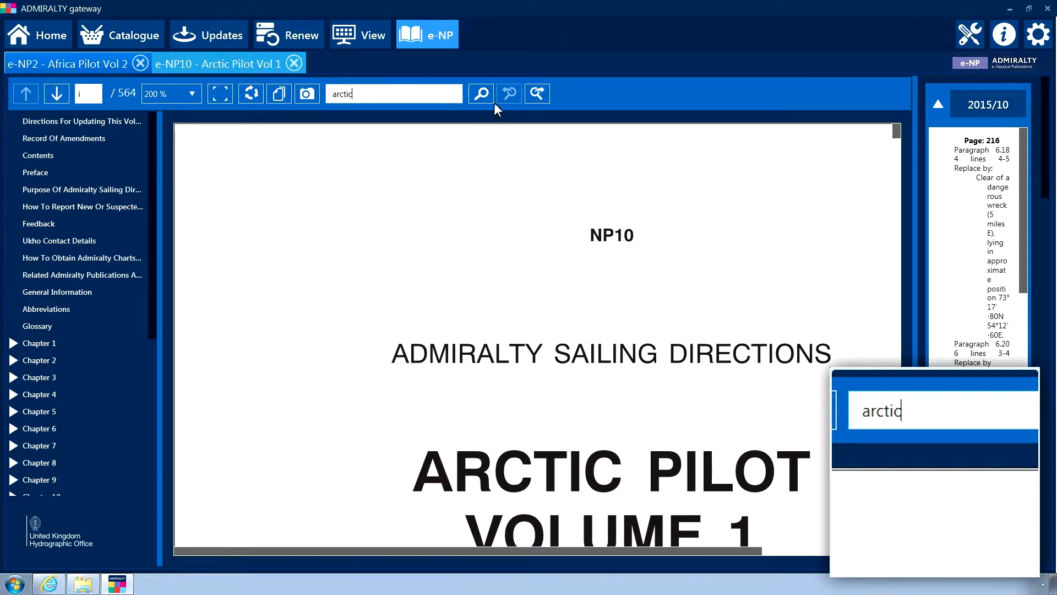
left_click(480, 92)
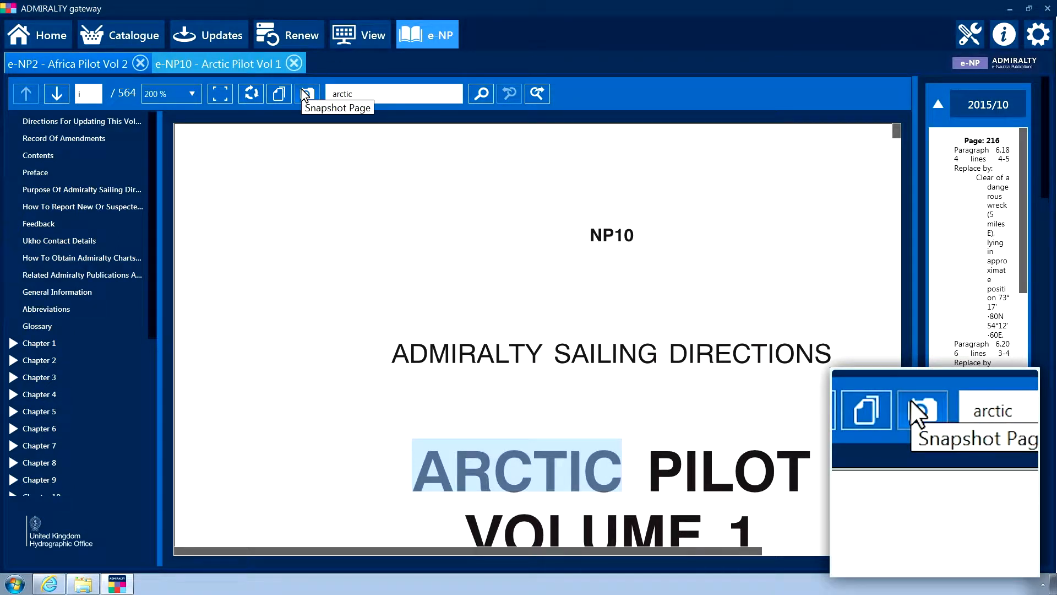
mouse_move(220, 92)
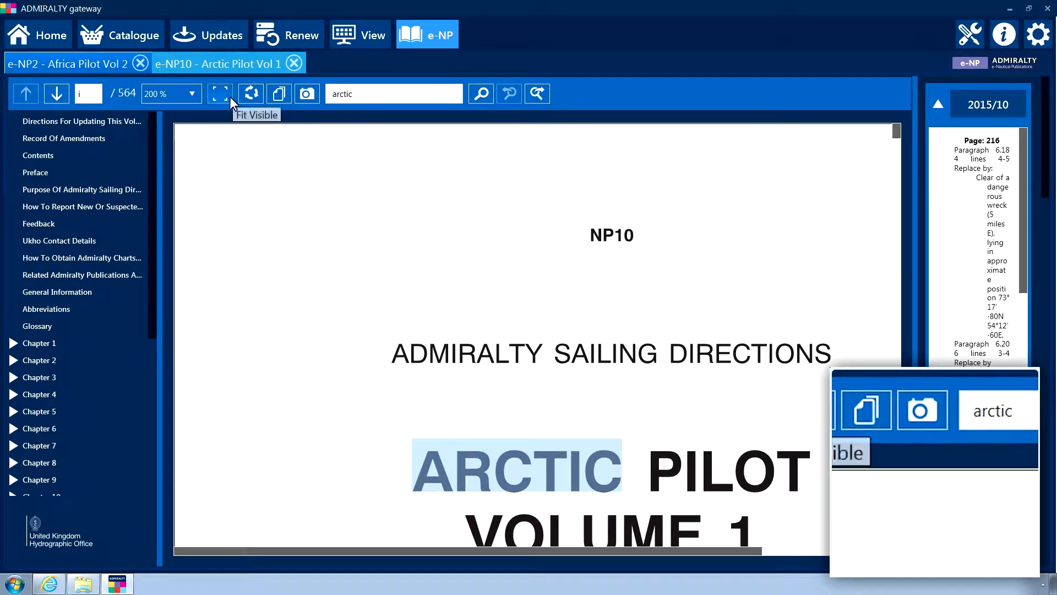
Step: Fit the whole page in view and show Chapter 1 General Information from the contents tree
left_click(221, 92)
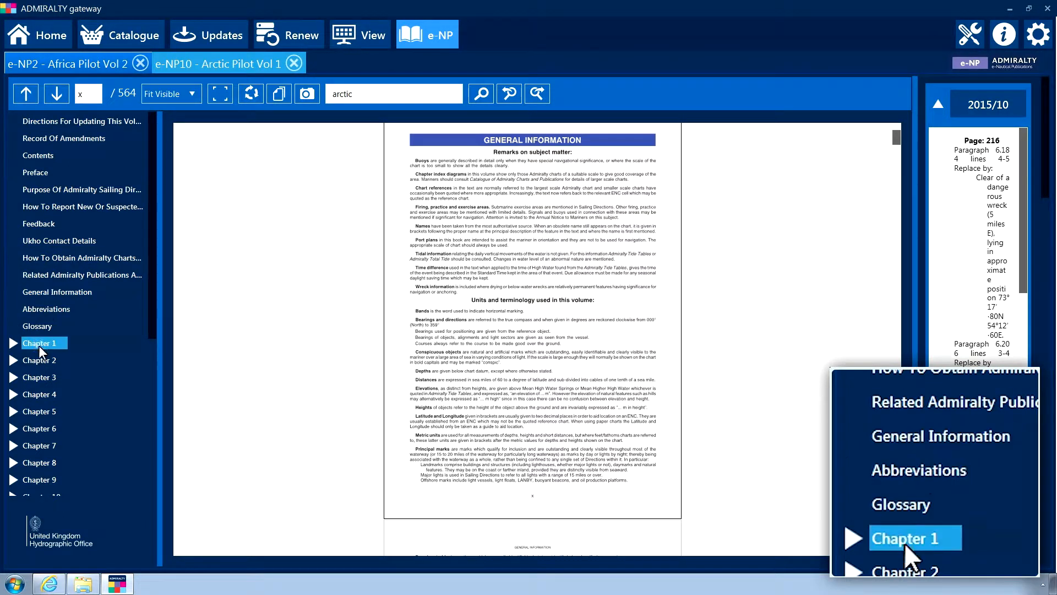
left_click(37, 326)
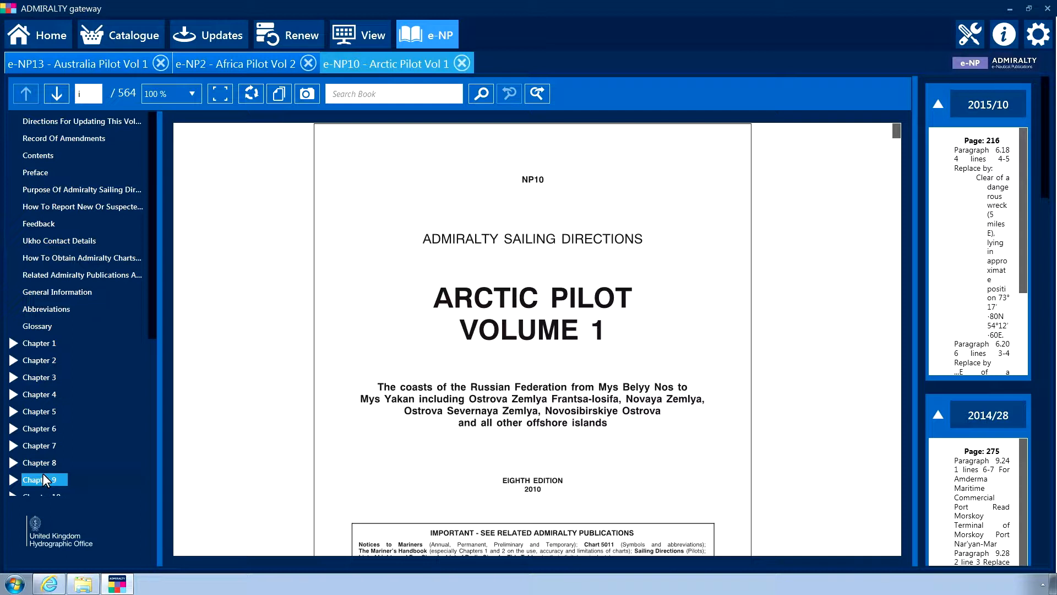
Step: Switch through the Australia Pilot Vol 1 tab to the Africa Pilot Vol 2 title page
left_click(80, 63)
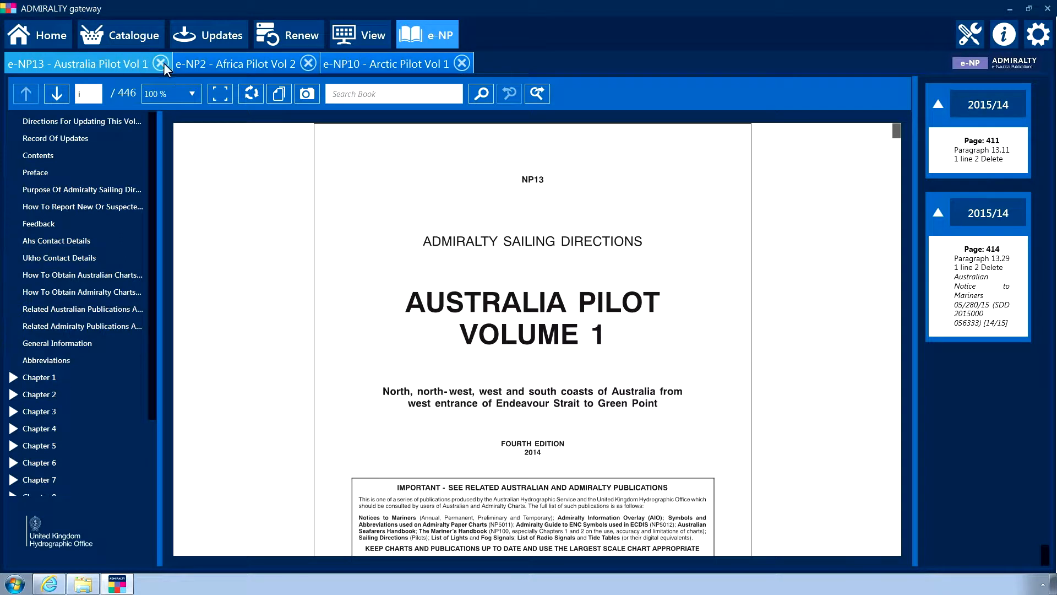
left_click(233, 64)
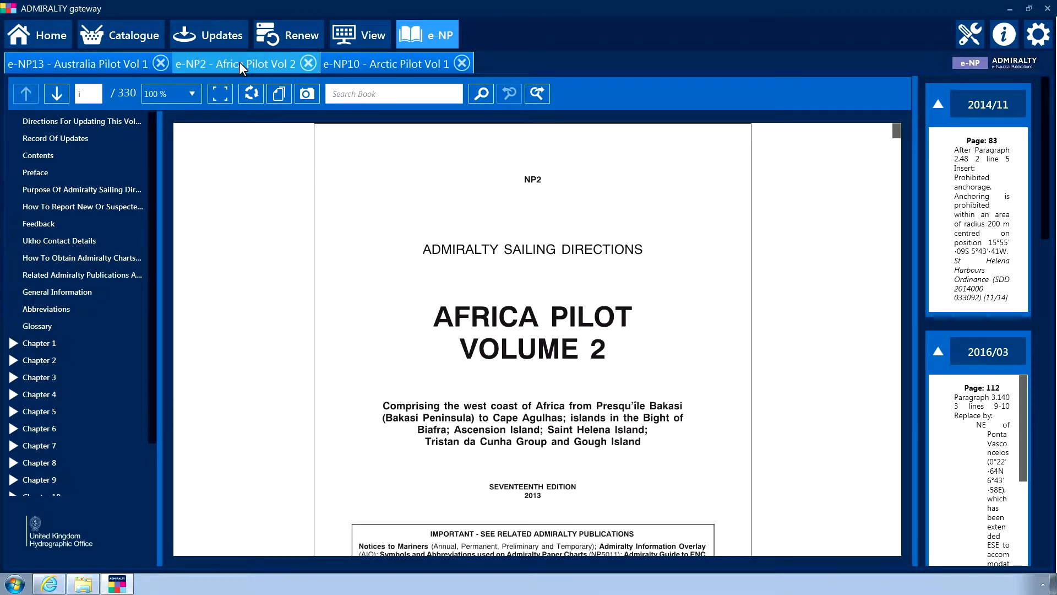
mouse_move(335, 74)
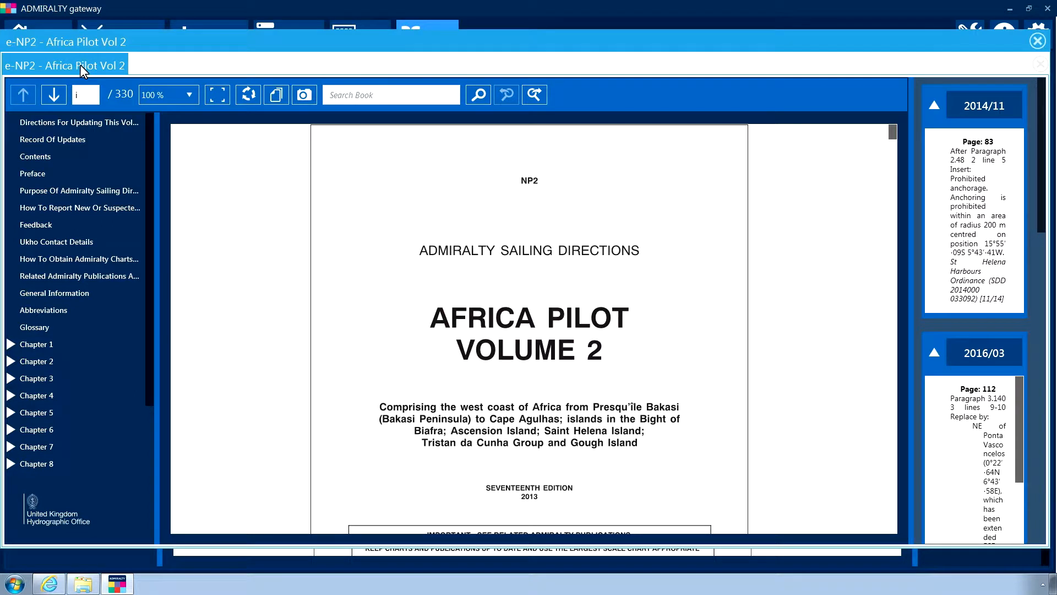
mouse_move(235, 47)
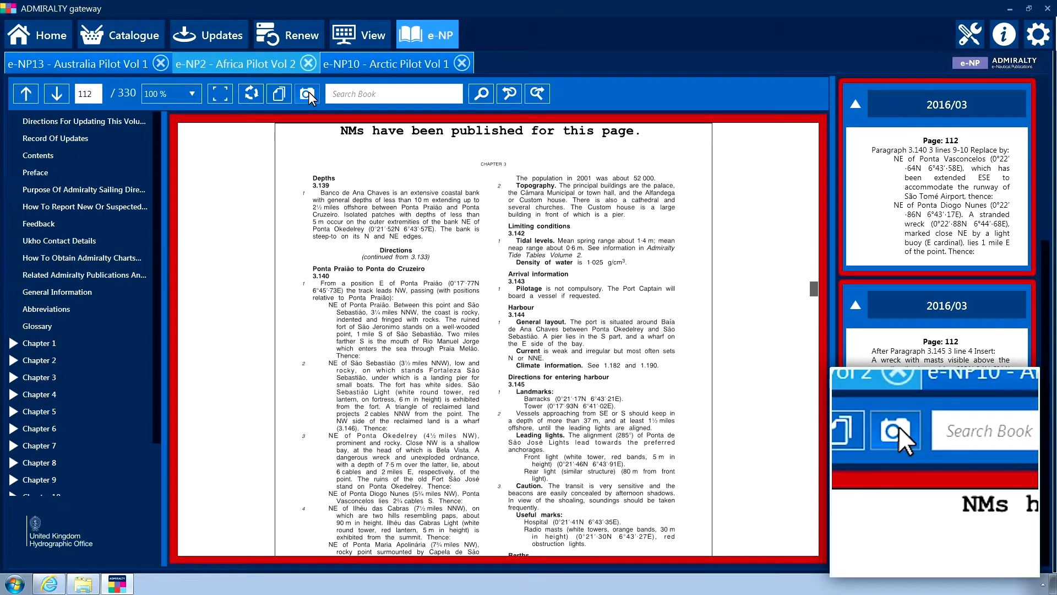
Step: Take a snapshot of page 112 with its 2016/03 notices and scroll the preview
left_click(307, 94)
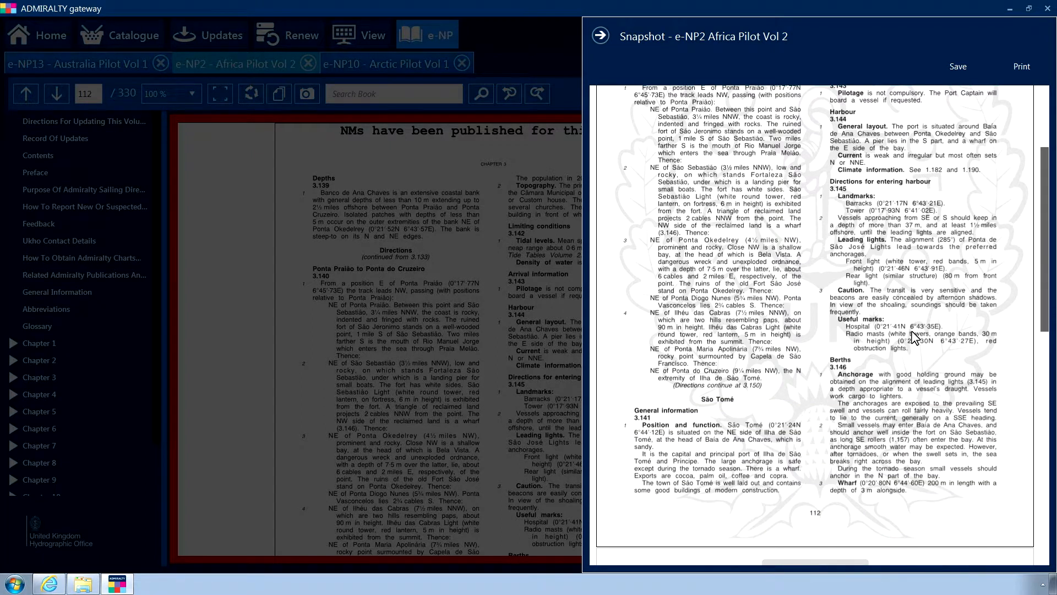
scroll("down", 3)
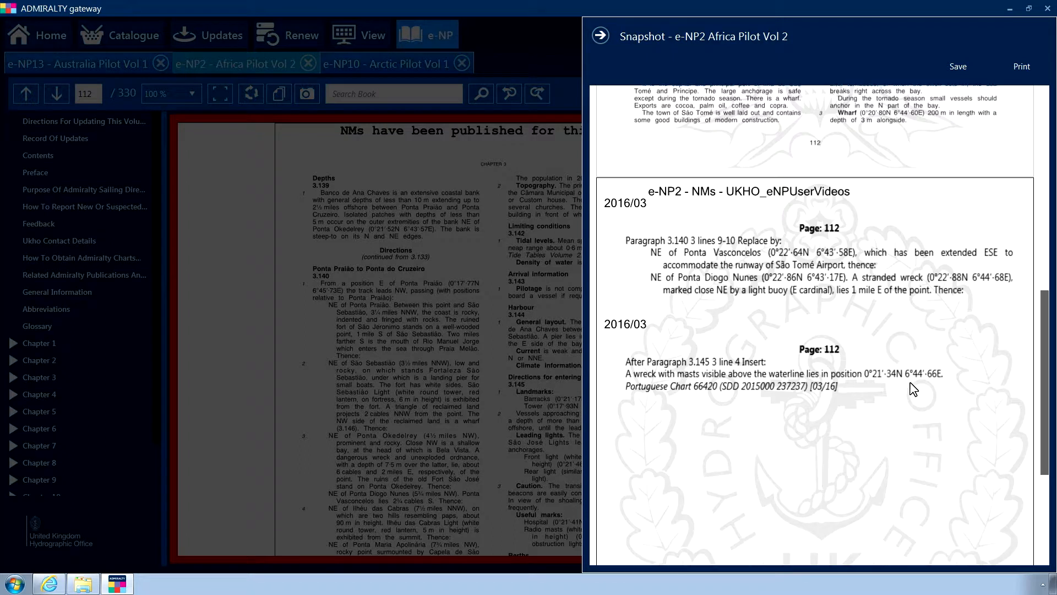
scroll("down", 3)
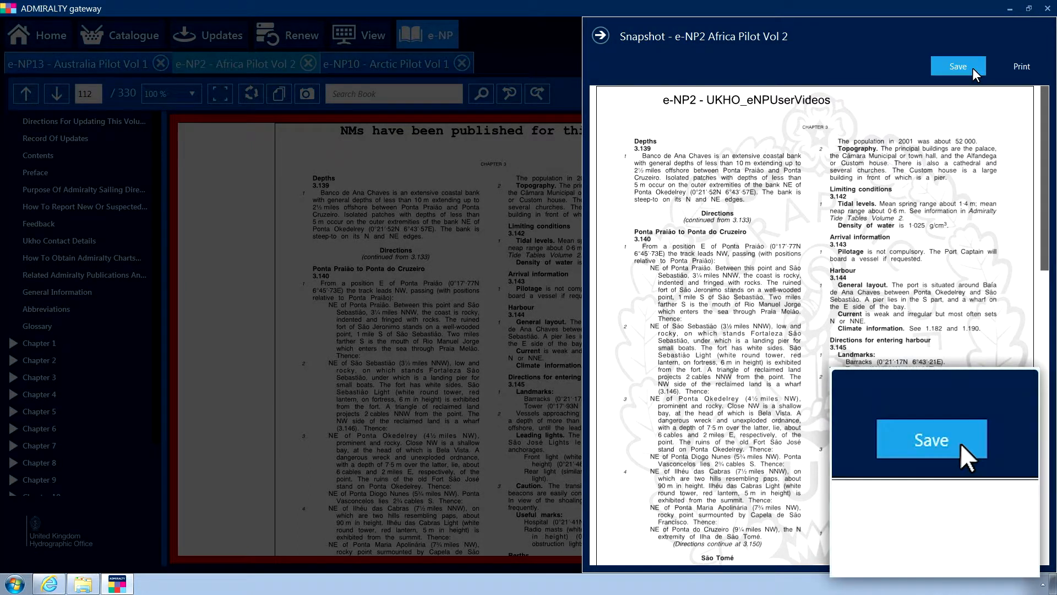
mouse_move(958, 66)
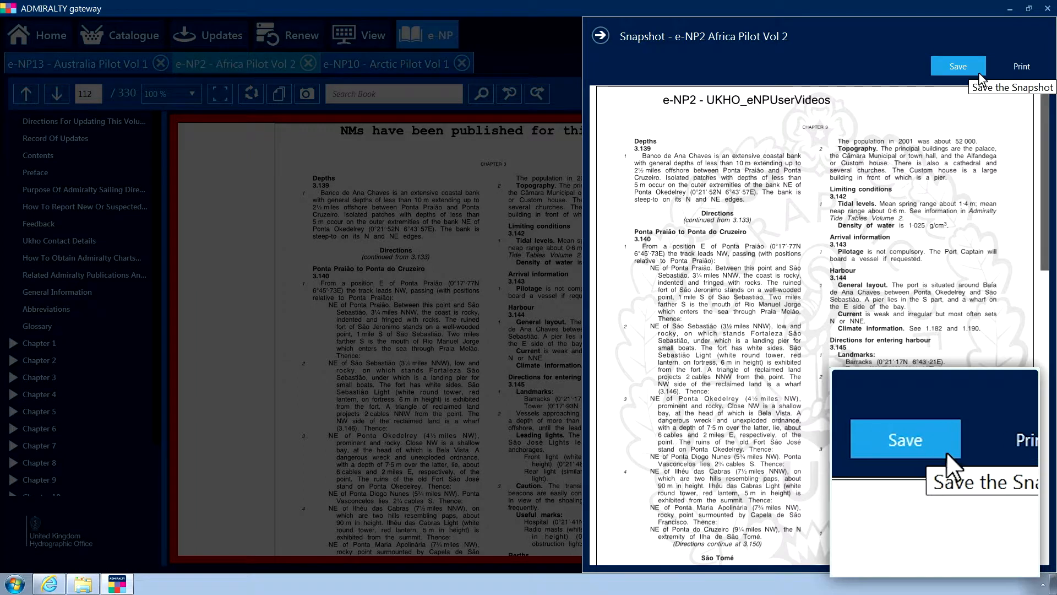
mouse_move(1022, 66)
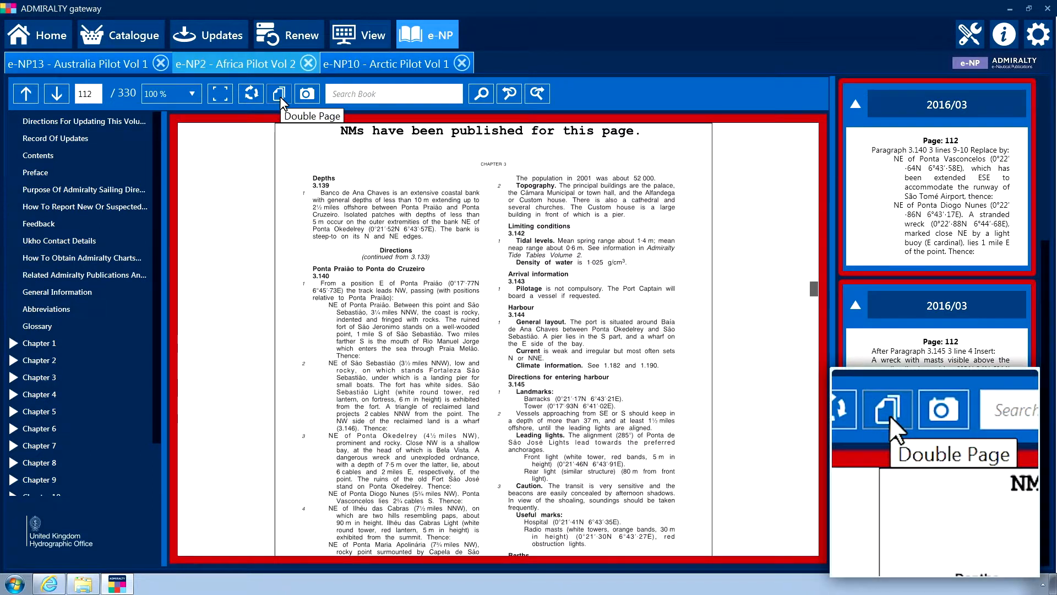
Step: Show pages 111 and 112 side by side in double-page view
left_click(277, 94)
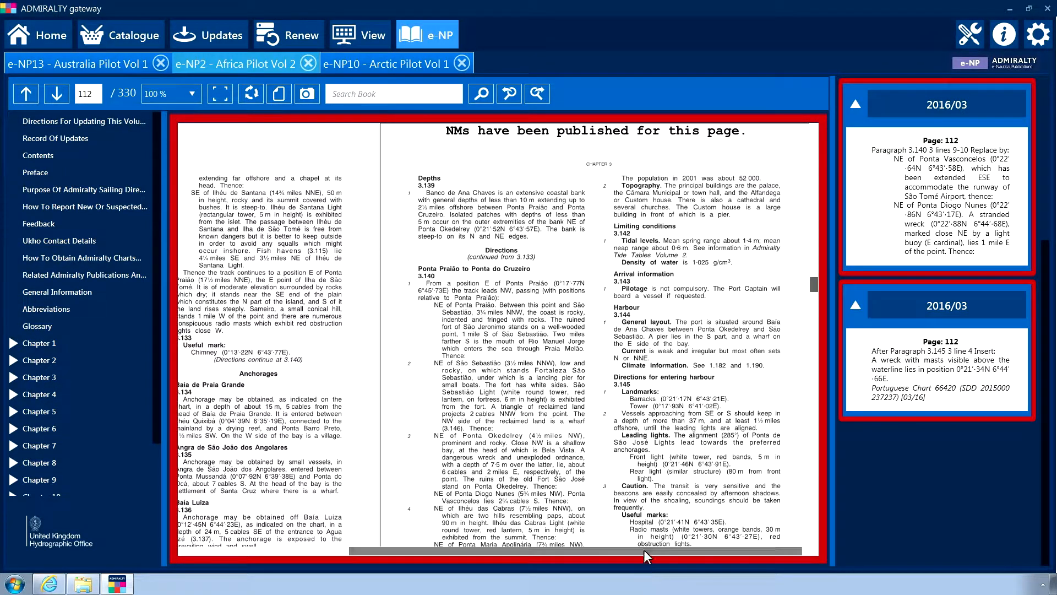
left_click(25, 93)
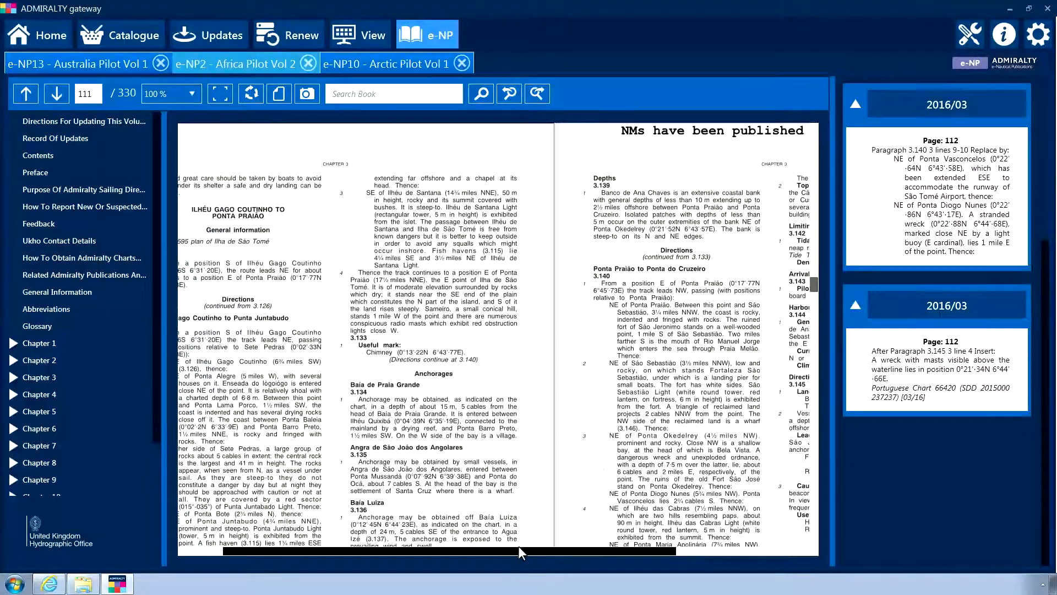